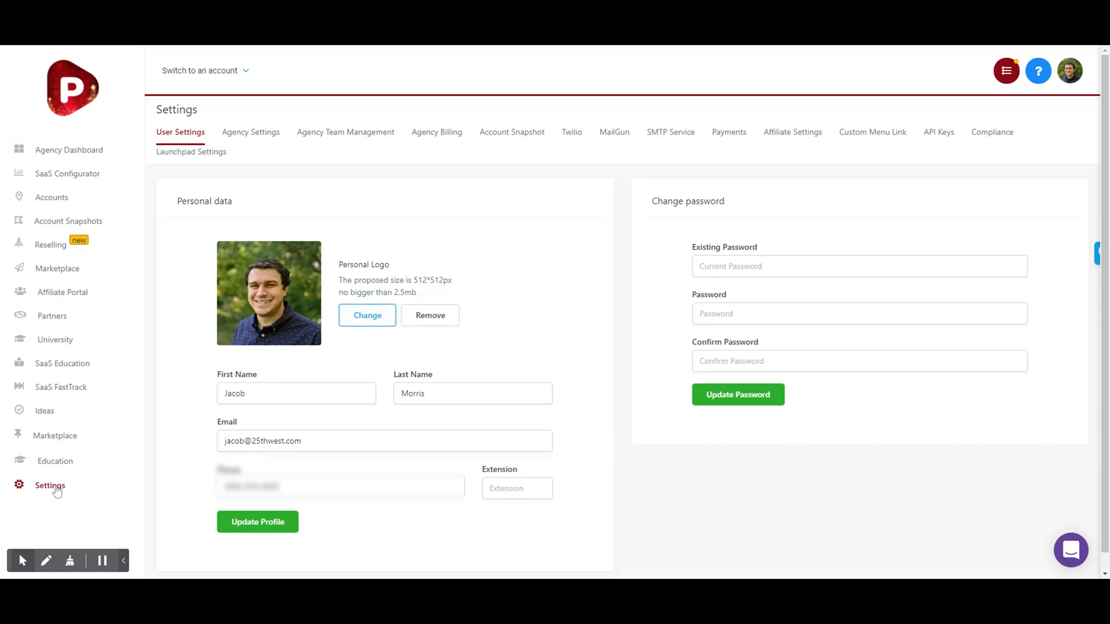
Step: Open the Custom Menu Link settings and start creating a new menu link
click(870, 132)
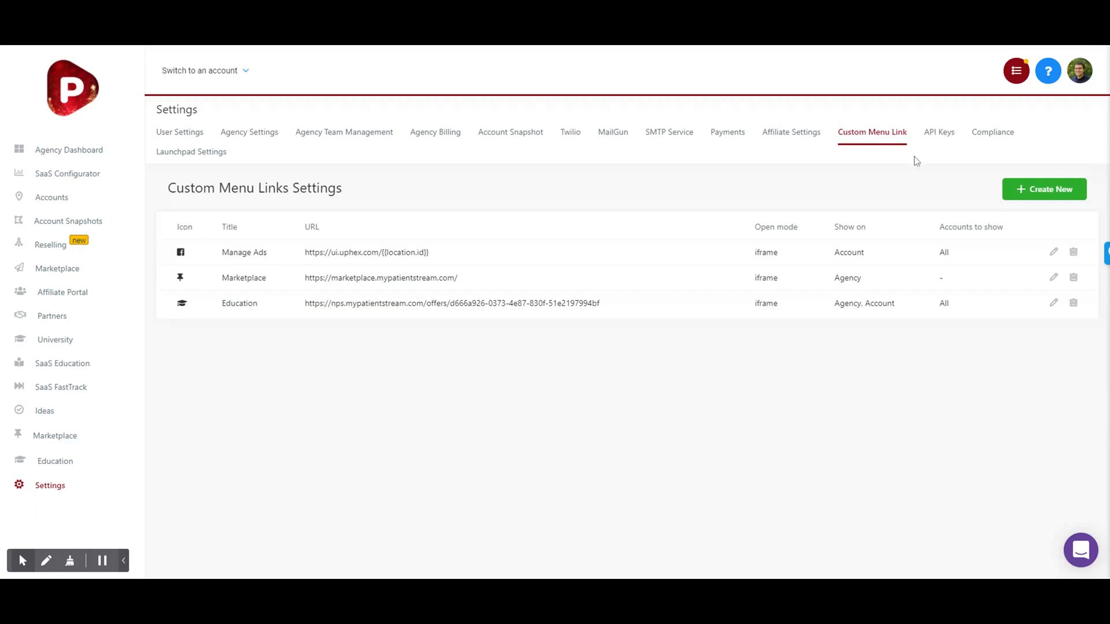
click(1043, 189)
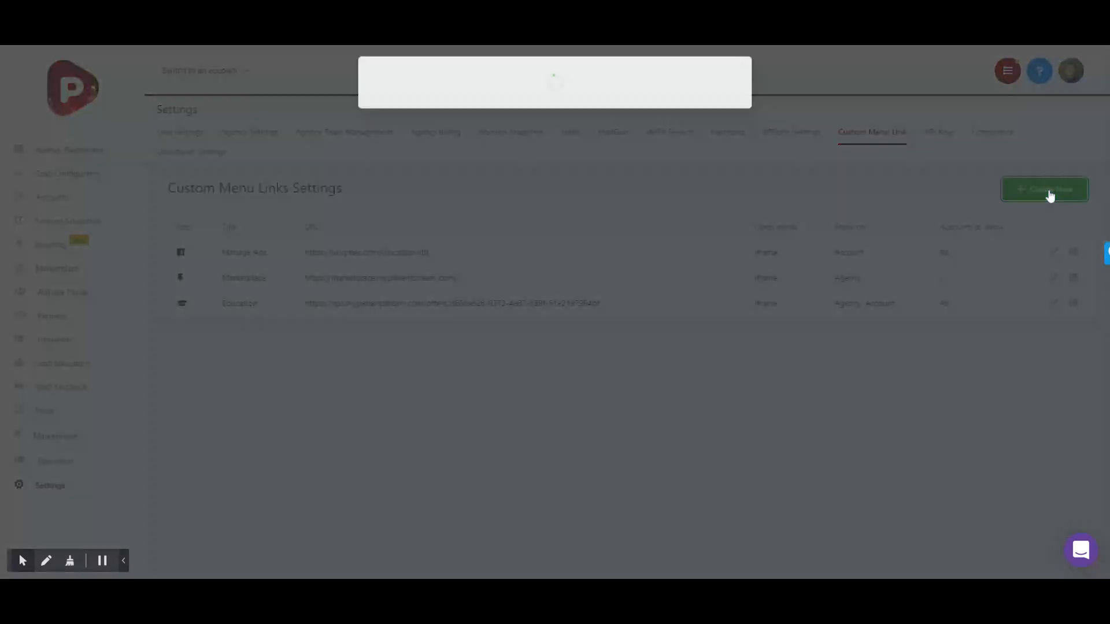
Step: Search the link icons for 'faceb' to find the facebook-square icon
click(1044, 189)
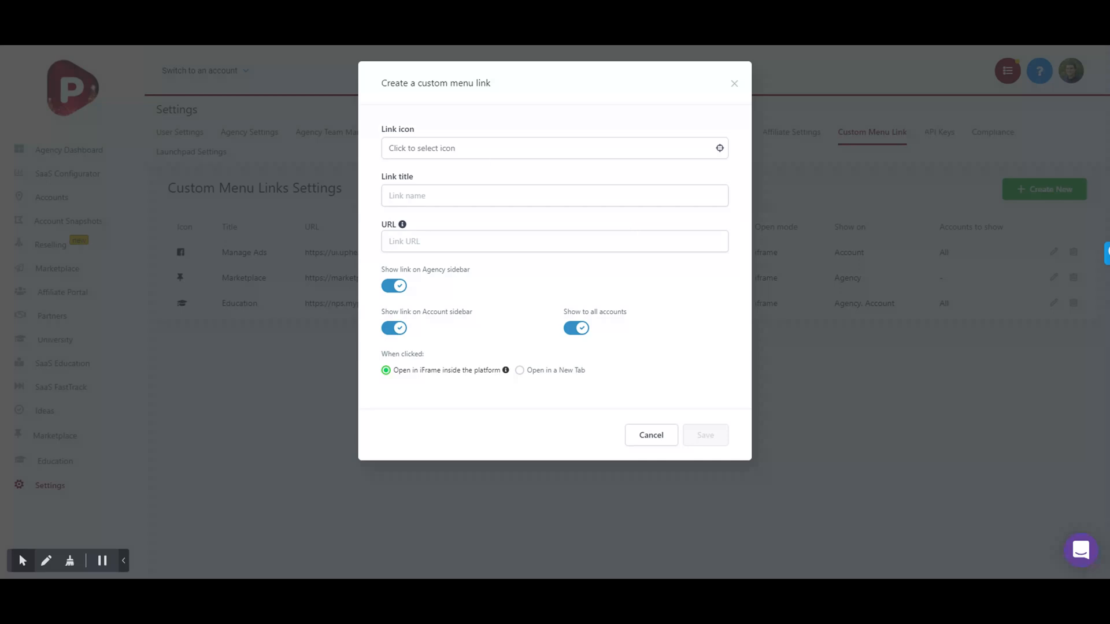
click(554, 148)
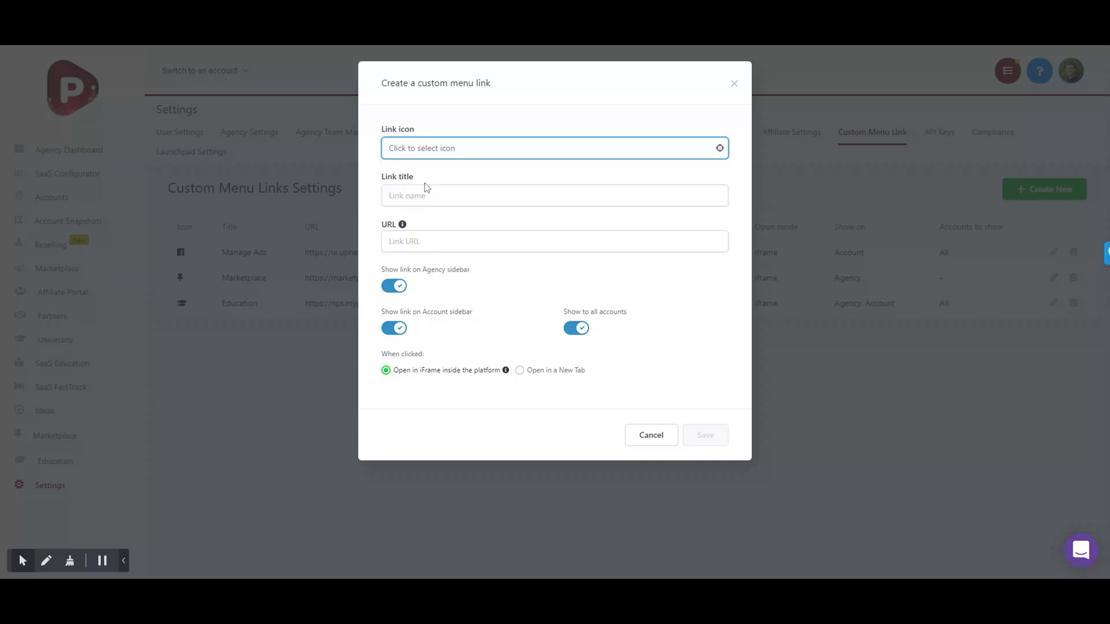
text(facebook-square)
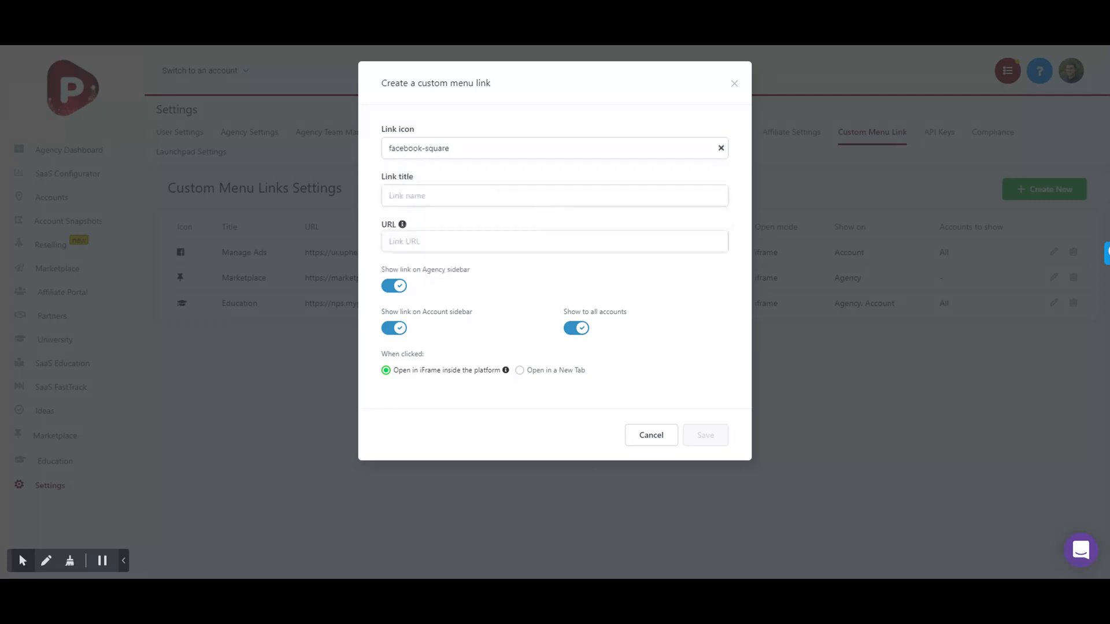
Step: Pick facebook-square and enter 'Manage Ads' as the link title
click(555, 196)
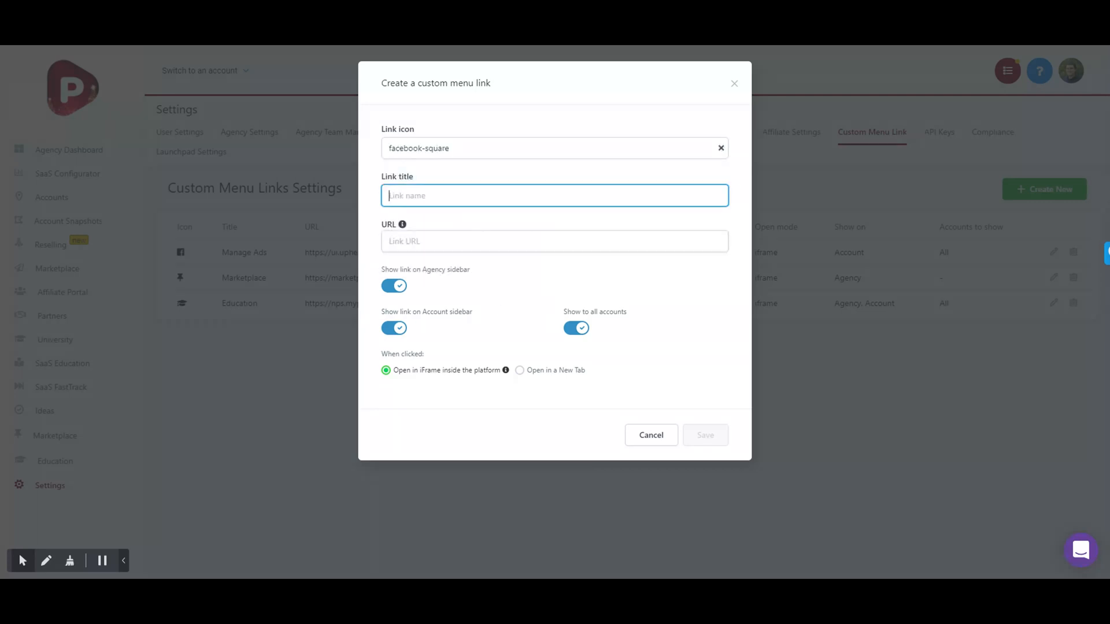
text(Manage Ads)
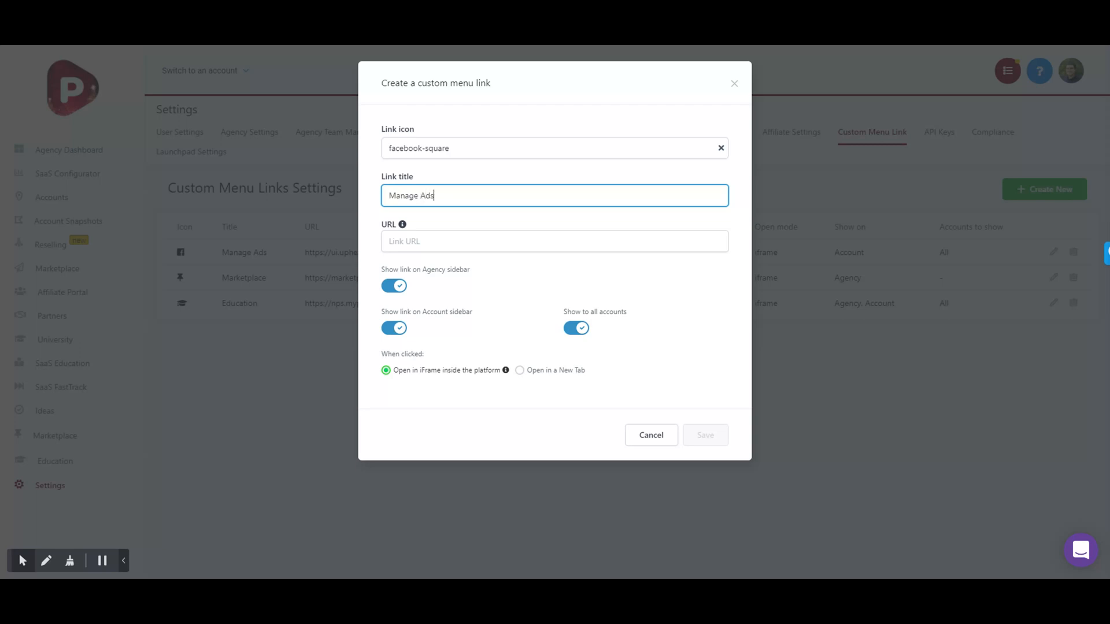
click(555, 241)
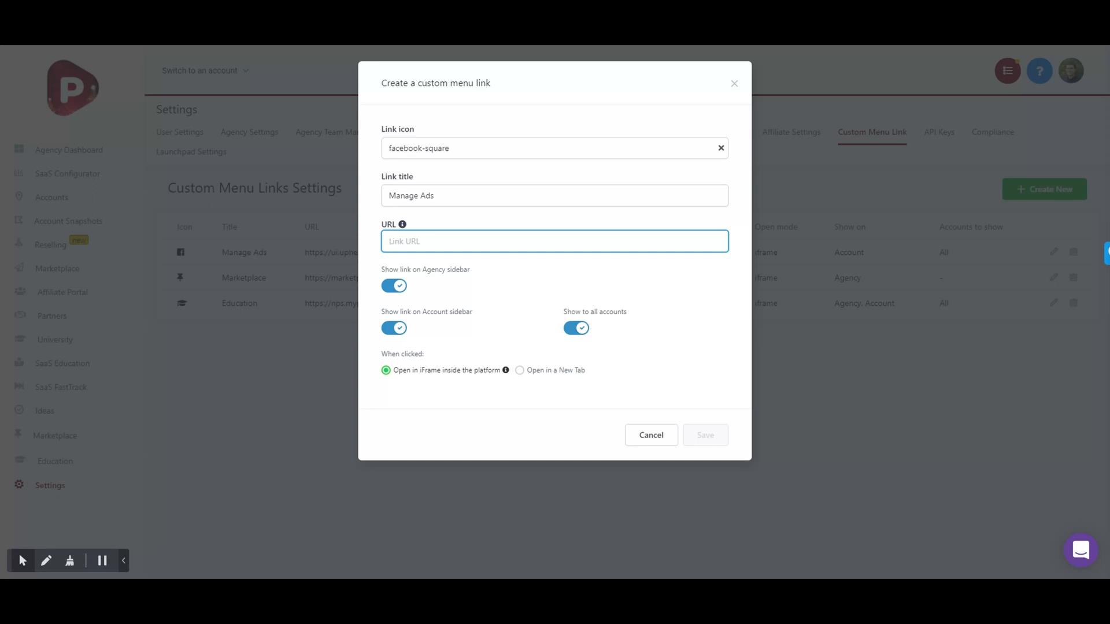
click(554, 242)
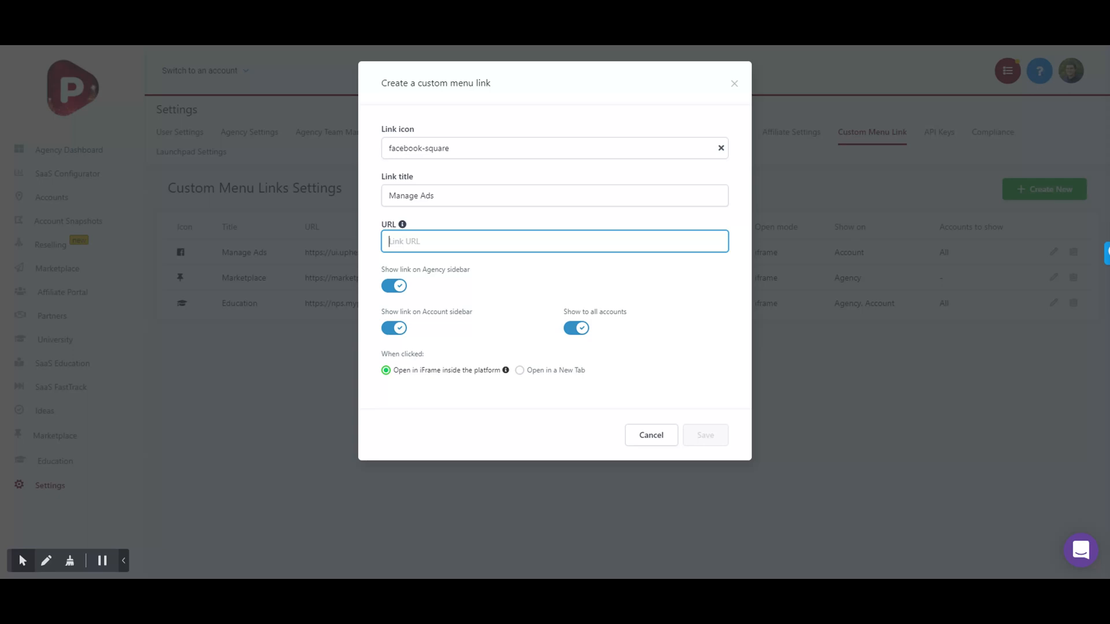
mouse_move(4, 224)
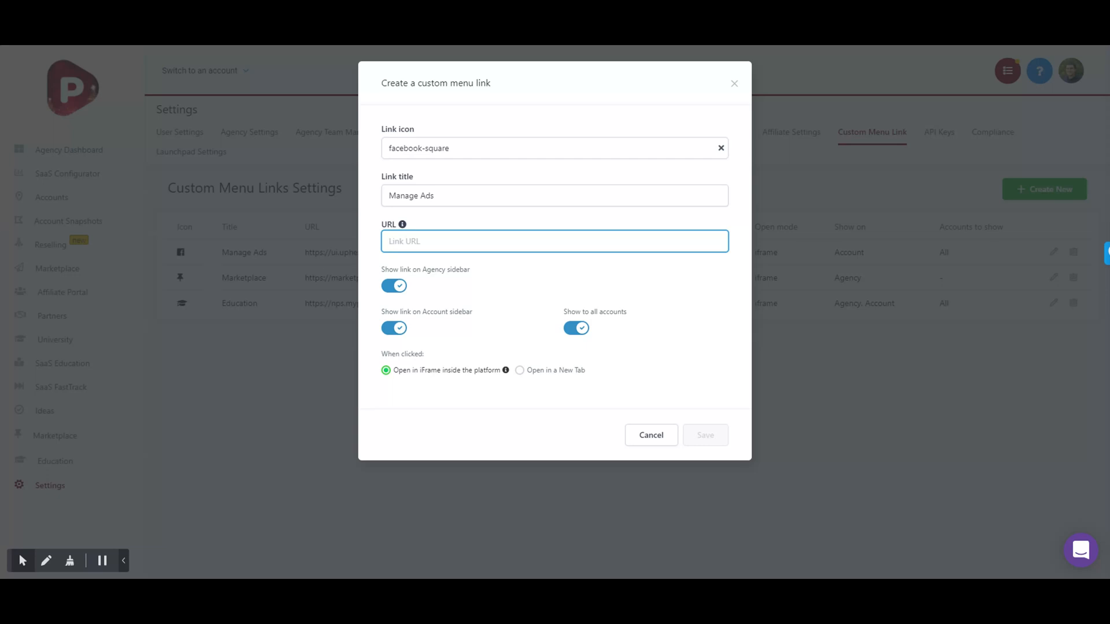
click(704, 435)
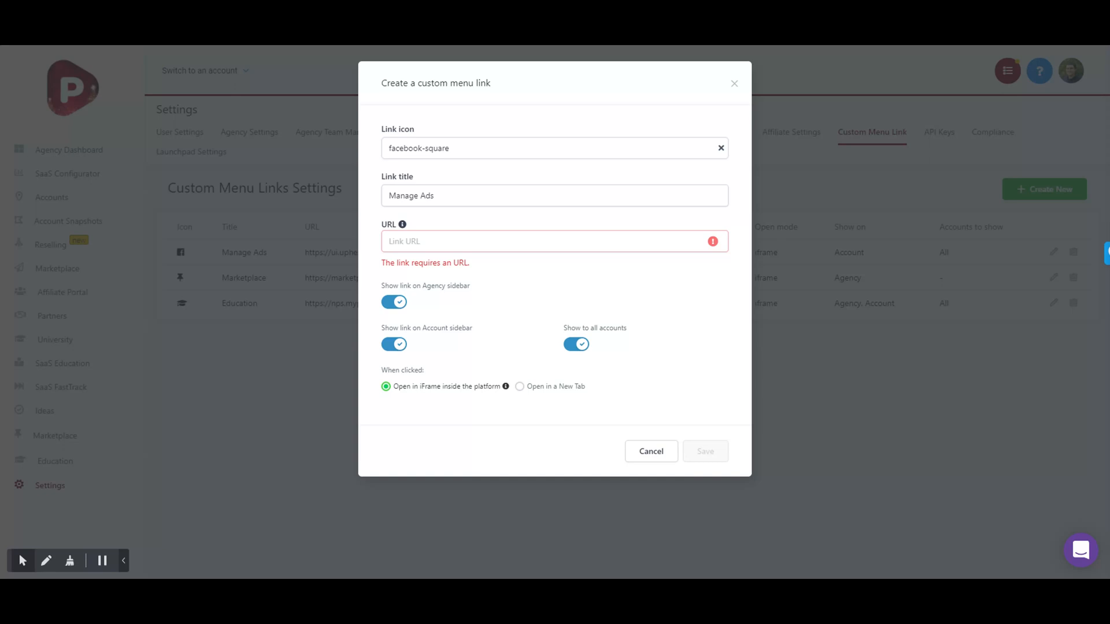
text(https://ui.uphex.com/agencies/1/%7B%7Blocation.id%7D%7D)
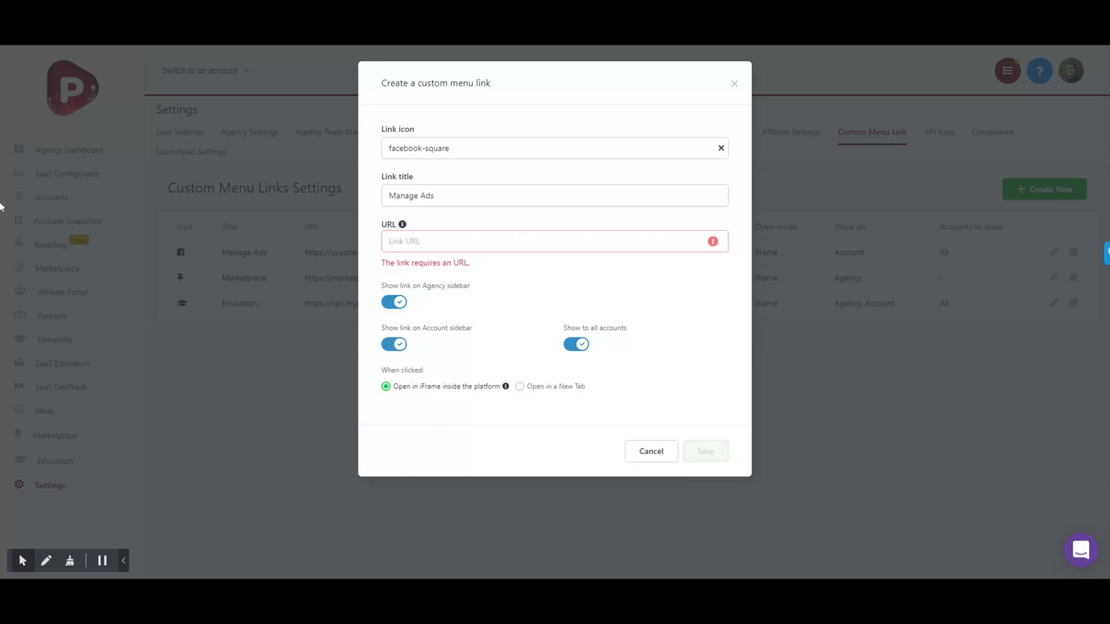
text(https://ui.uphex.com/agencies/64/{{location.id}})
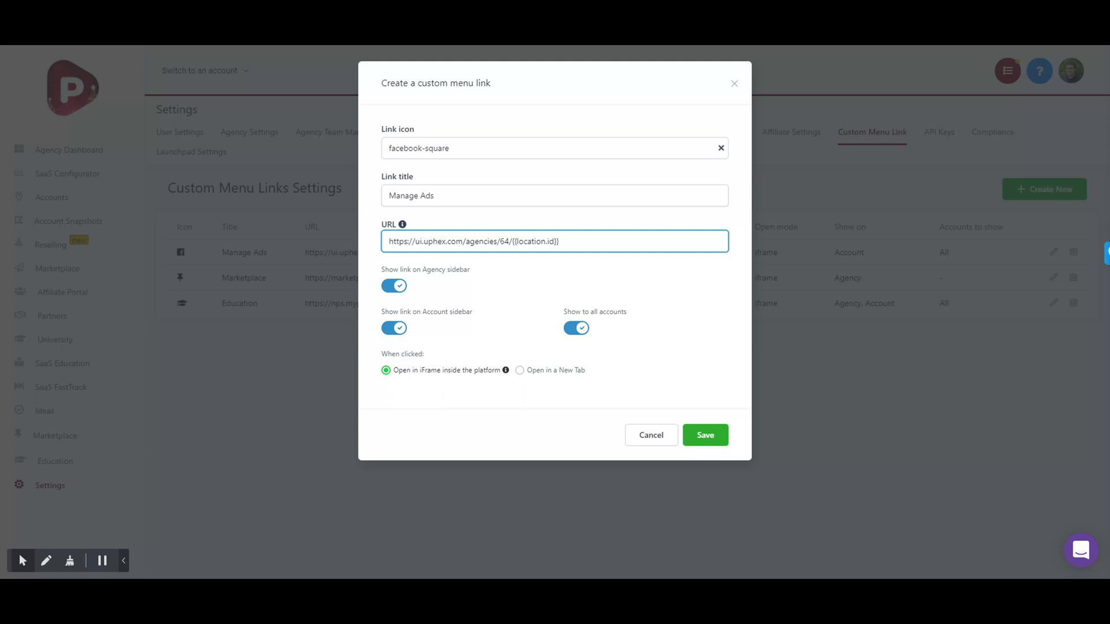
double_click(534, 241)
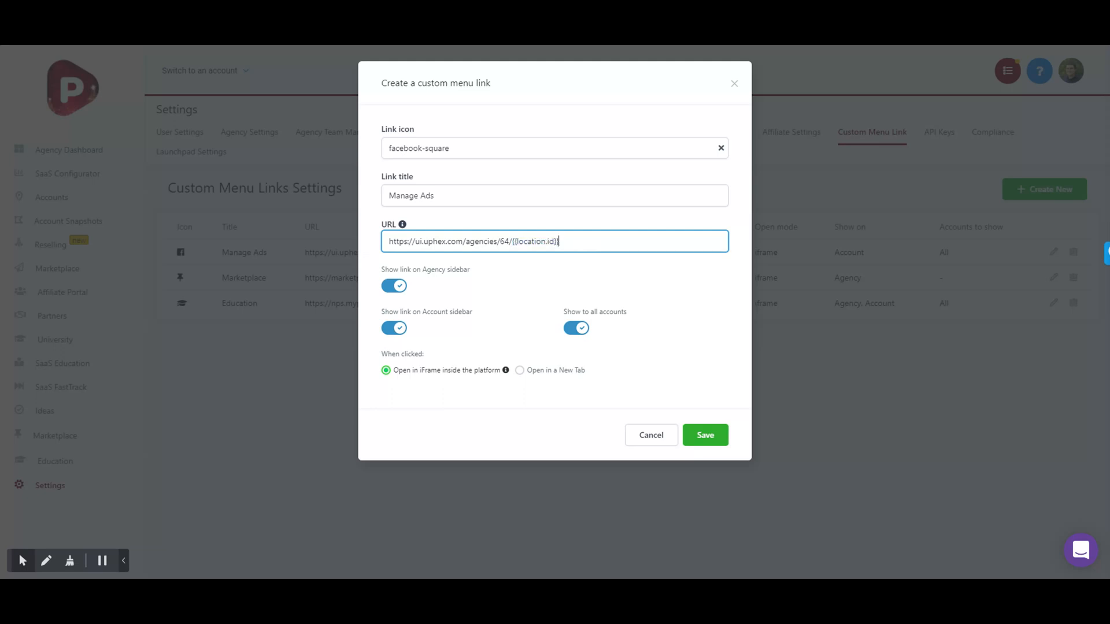
double_click(533, 242)
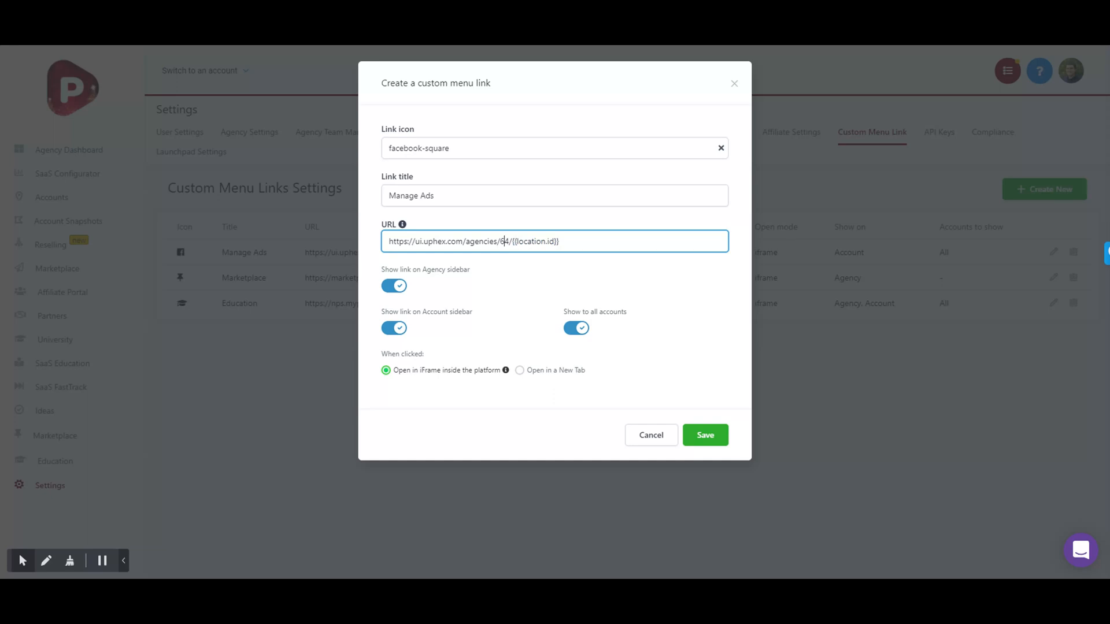
mouse_move(515, 428)
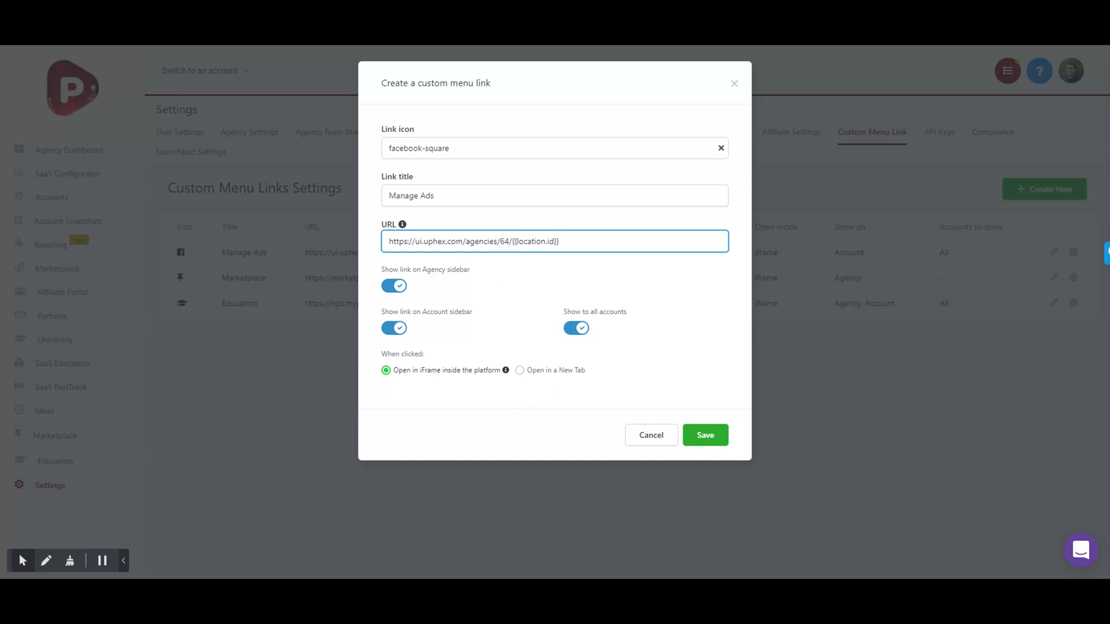
mouse_move(567, 310)
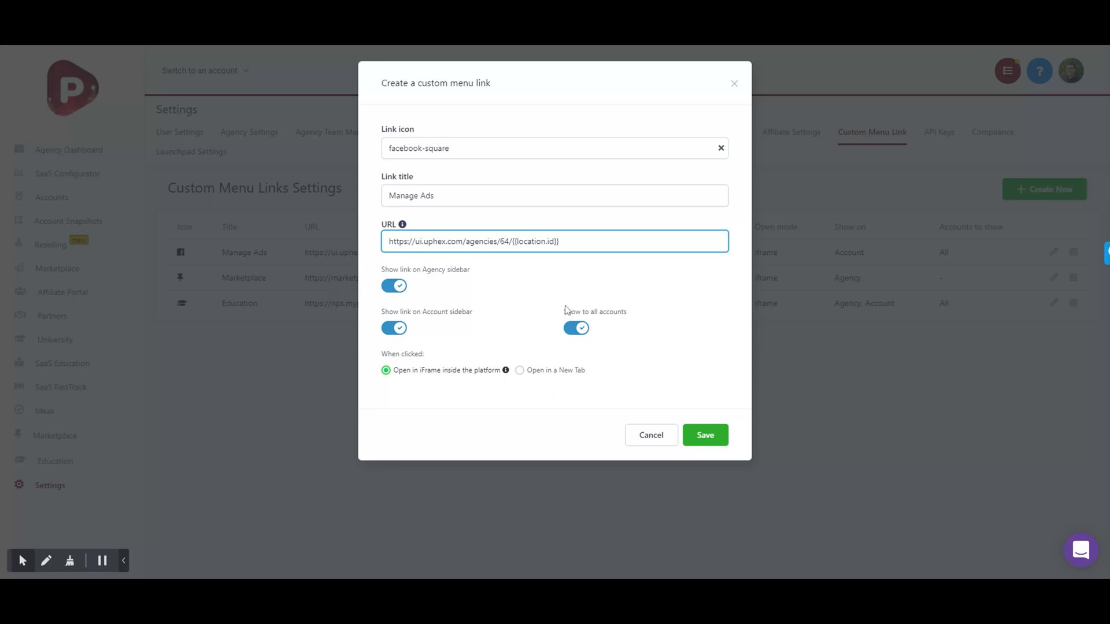
mouse_move(484, 303)
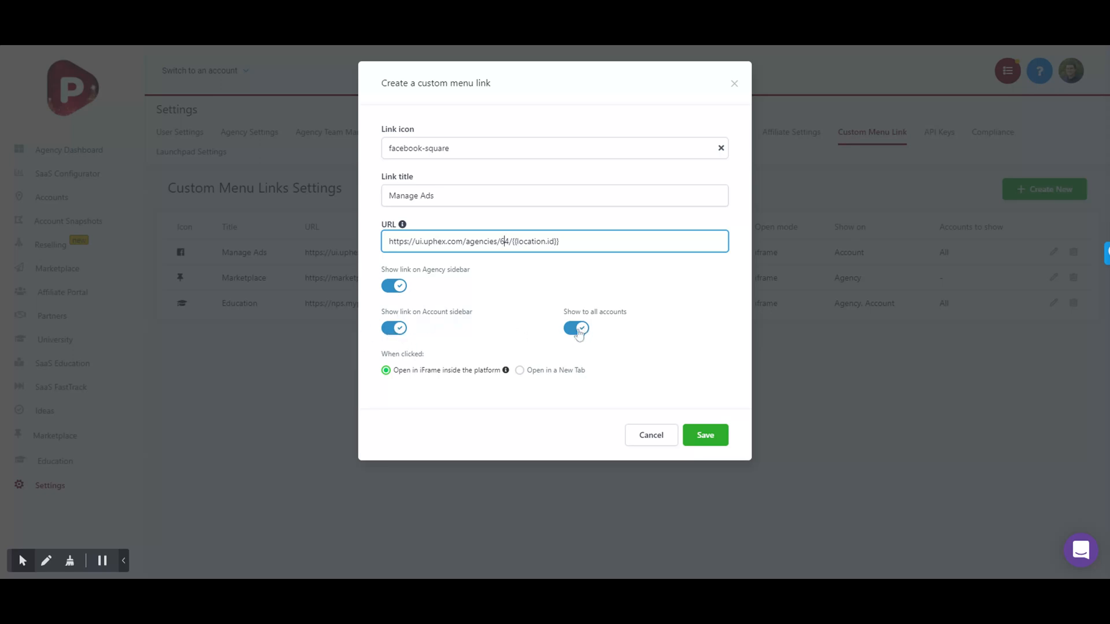
click(575, 328)
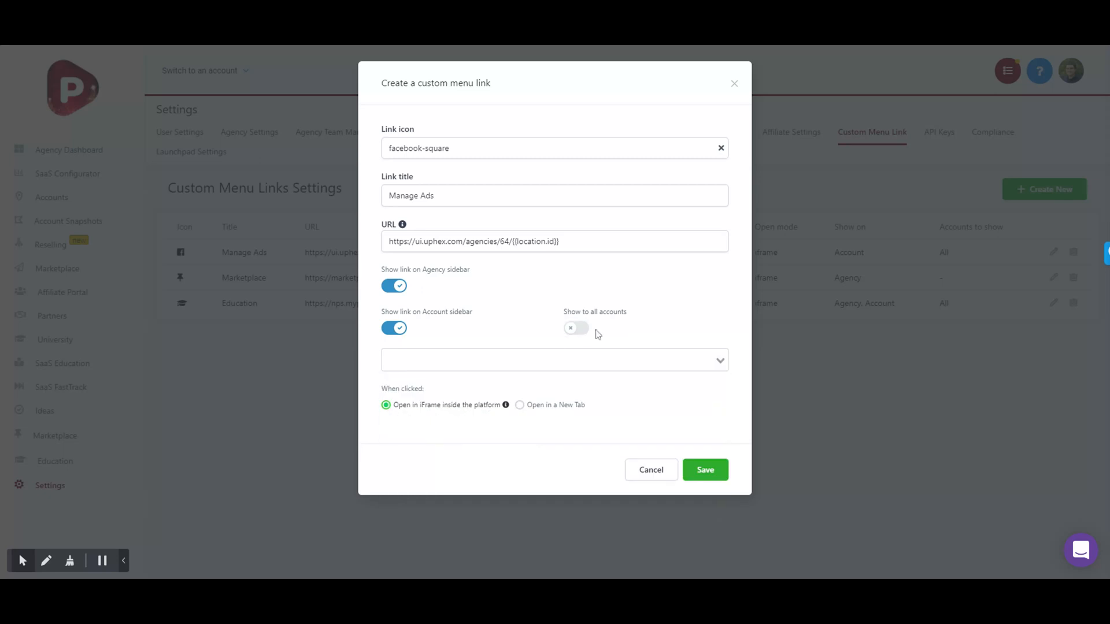
click(576, 328)
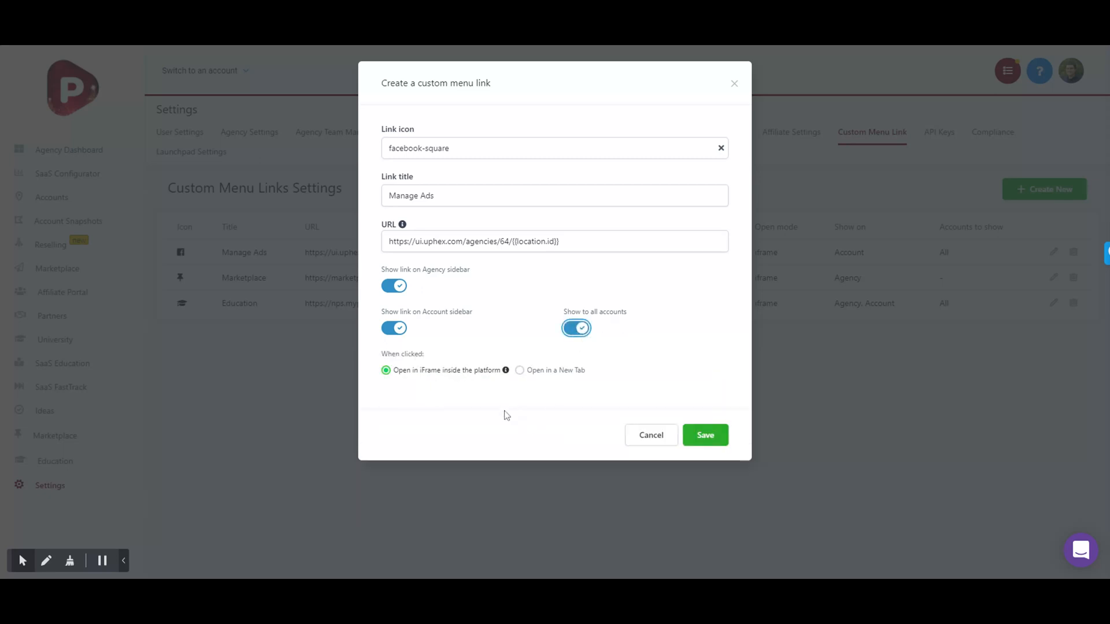
mouse_move(409, 378)
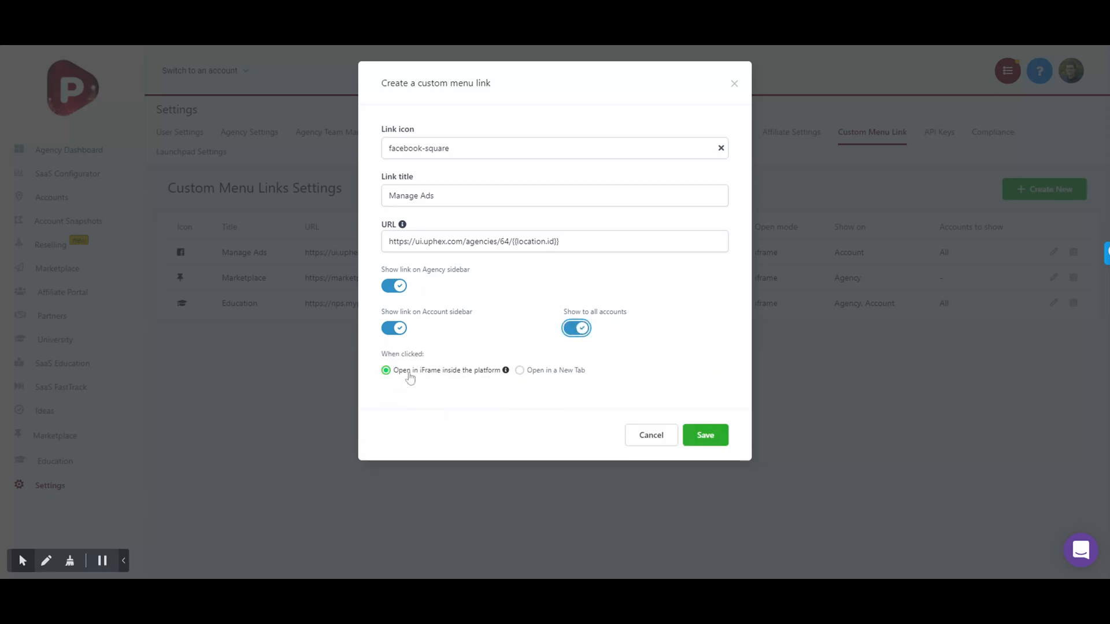
mouse_move(457, 400)
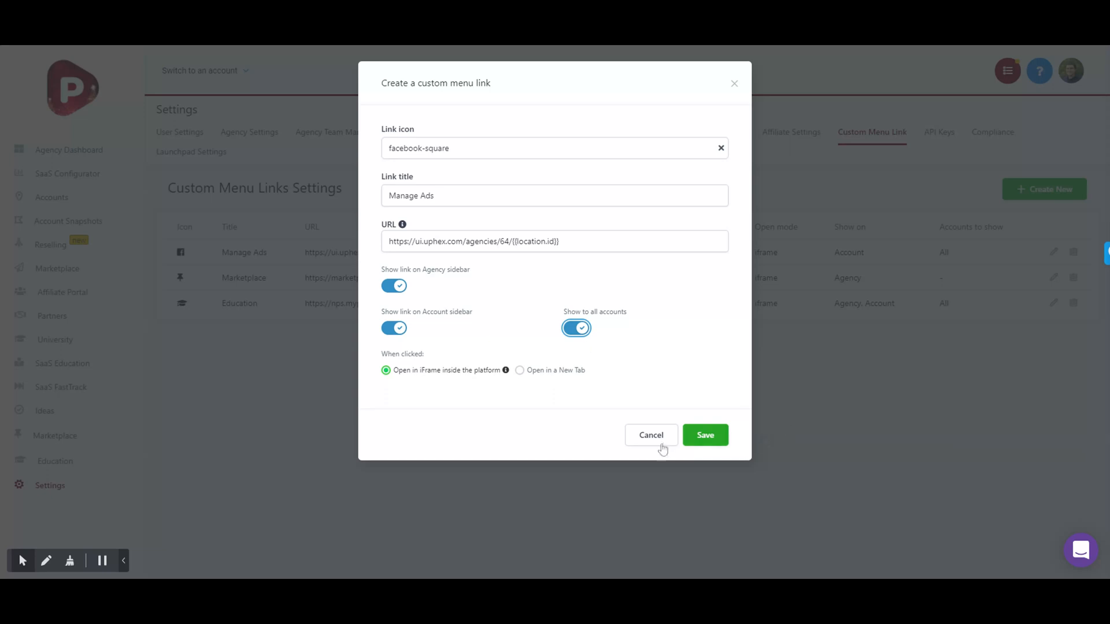
Step: Close the form and open Manage Ads in the sub-account sidebar to view Facebook Campaigns
click(704, 434)
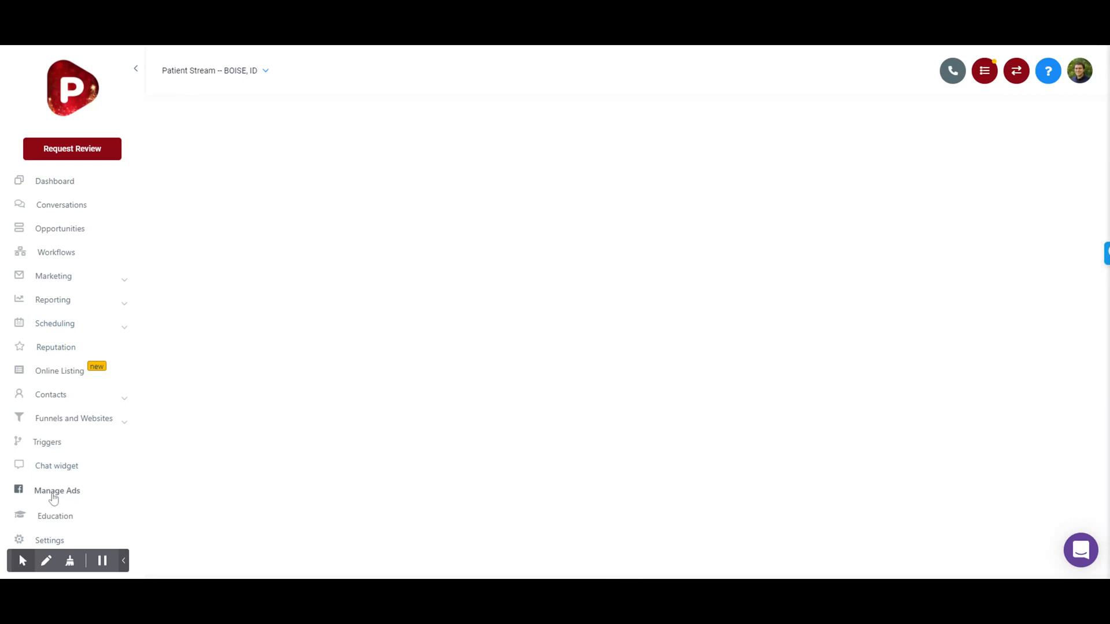
click(57, 489)
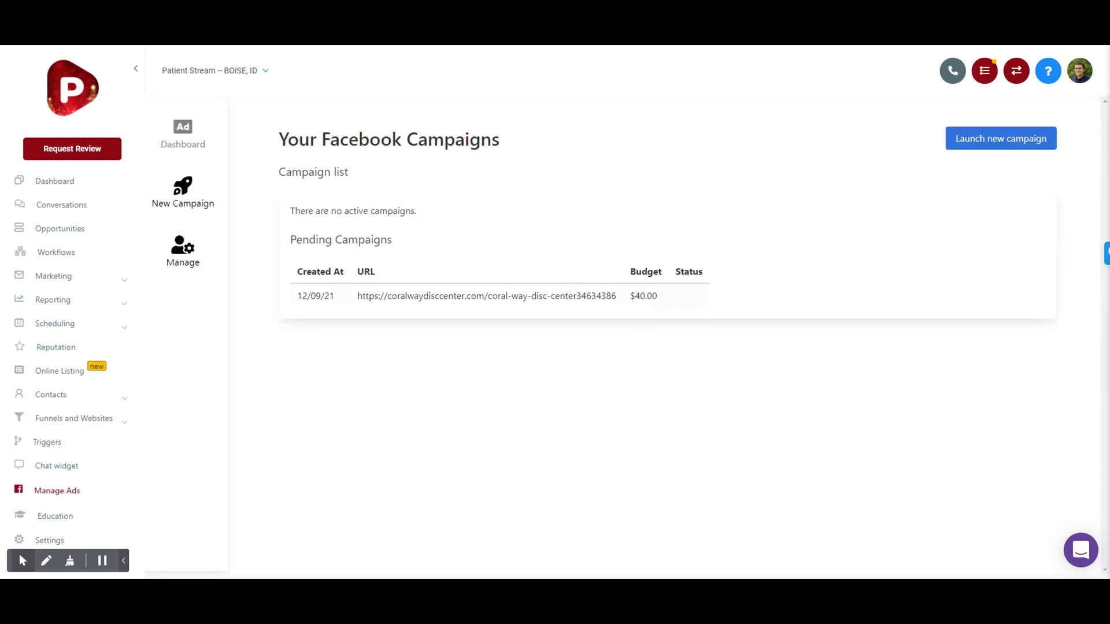
mouse_move(294, 224)
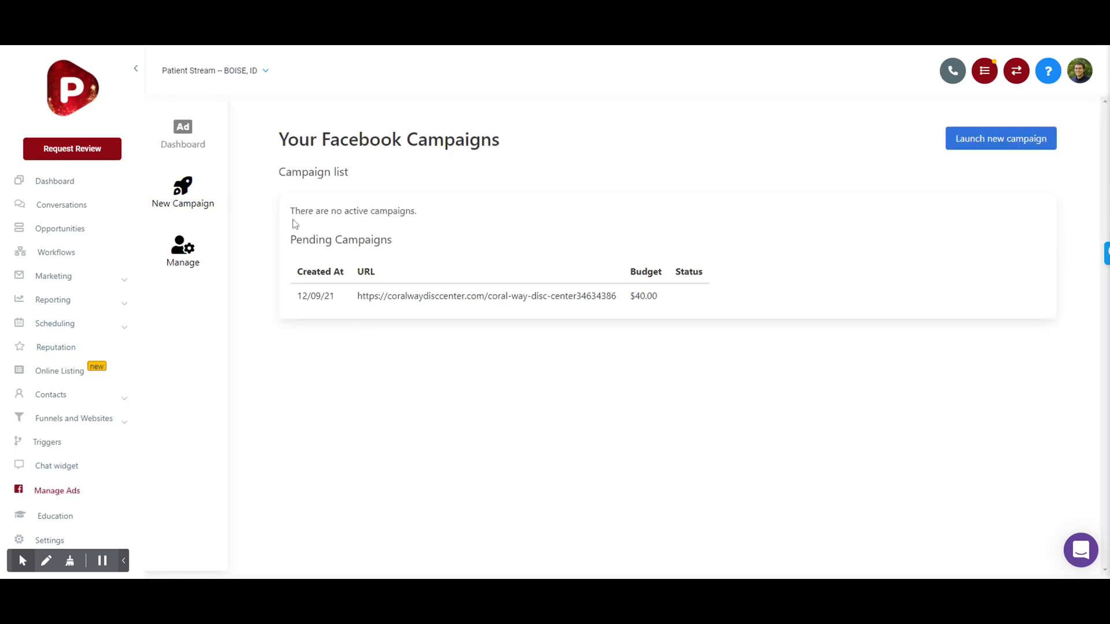
mouse_move(693, 166)
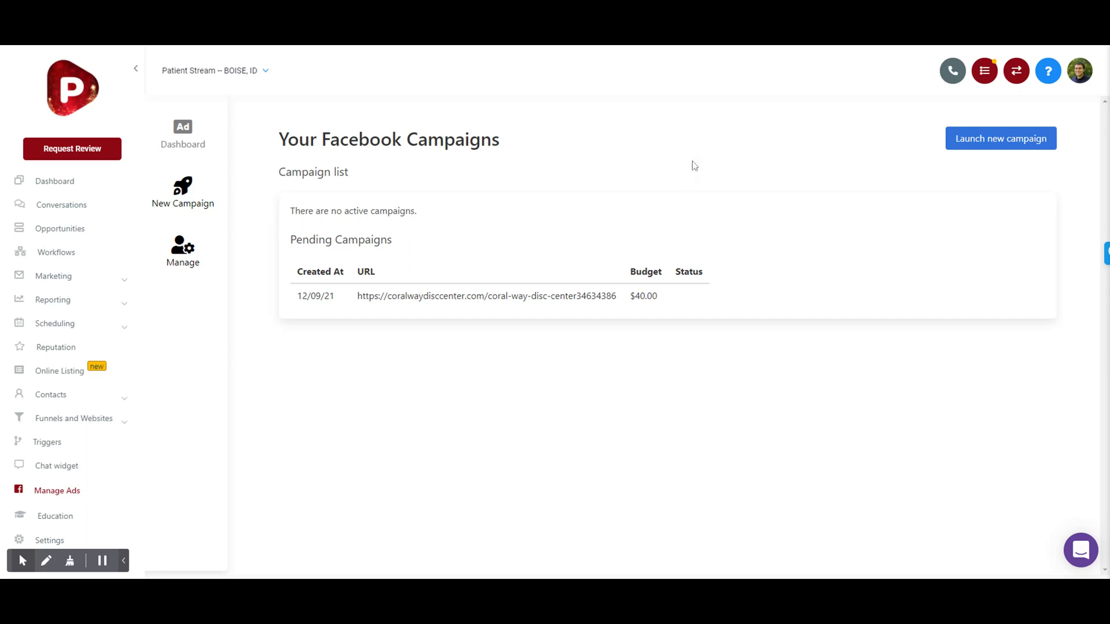
mouse_move(629, 331)
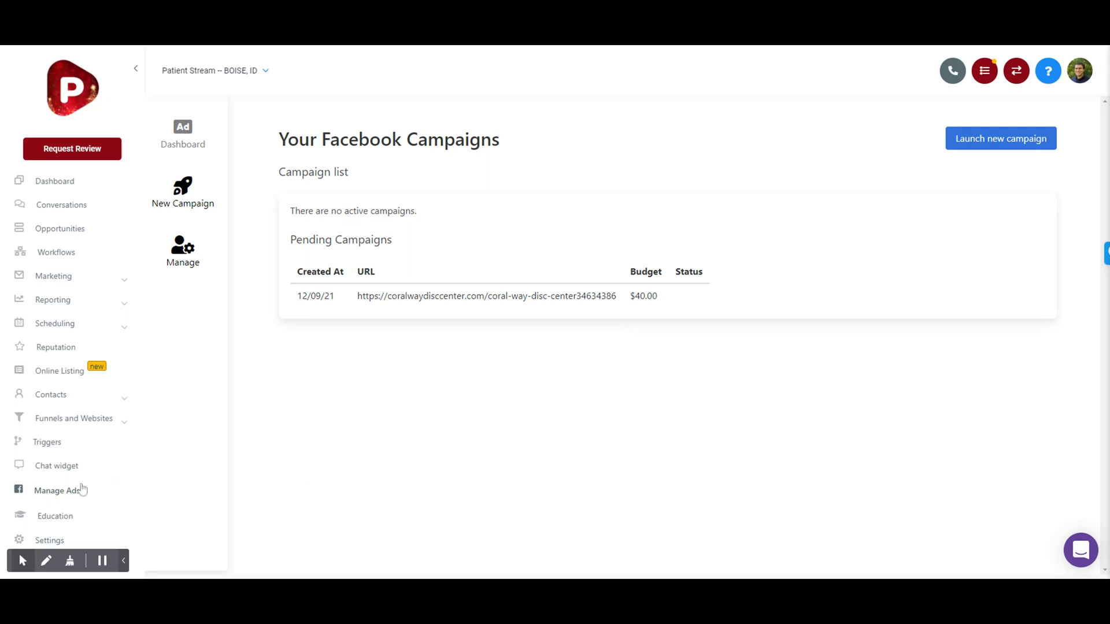
click(57, 489)
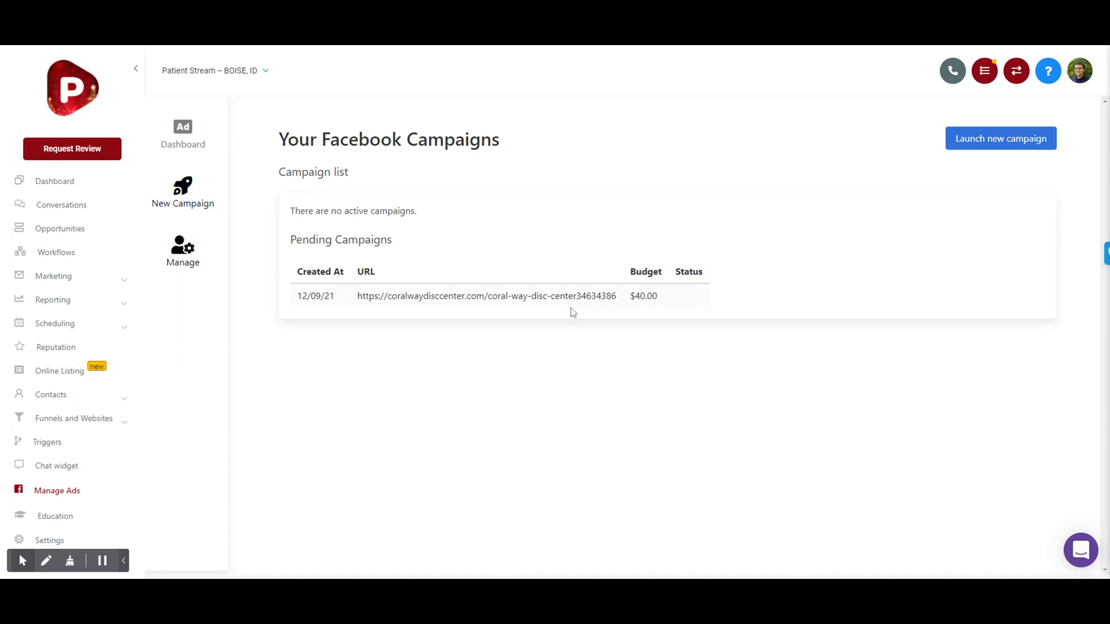
click(1000, 138)
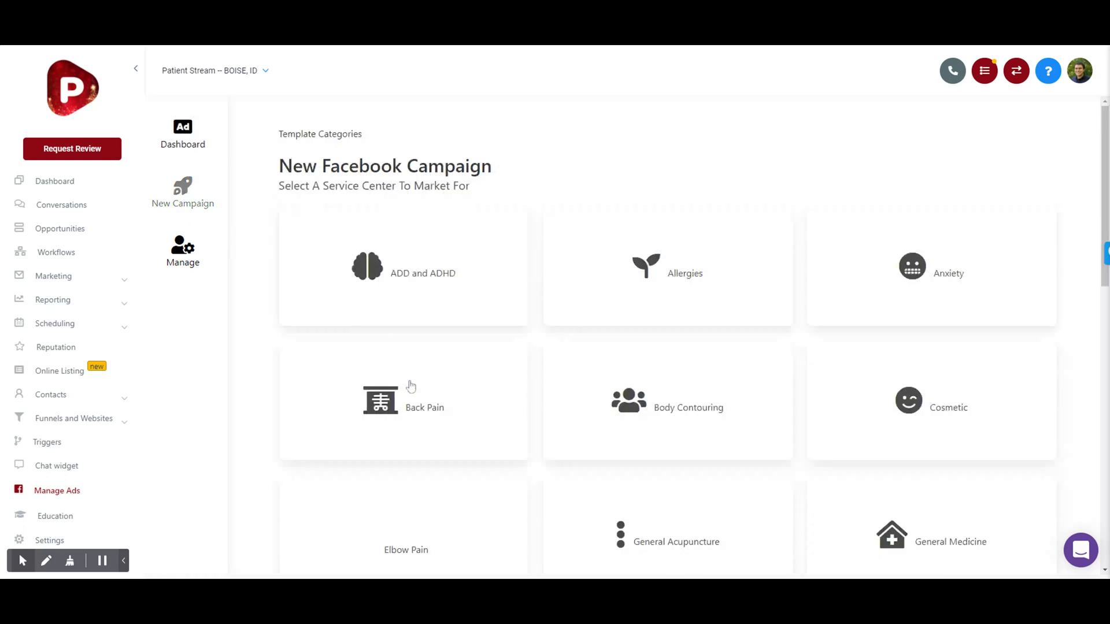
mouse_move(555, 316)
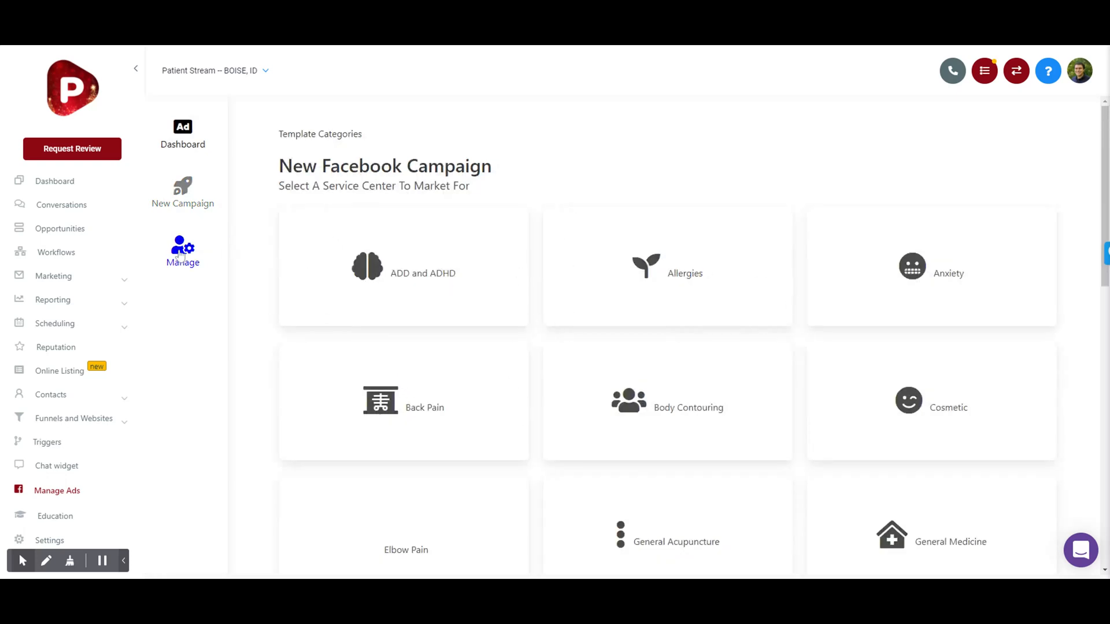
mouse_move(265, 368)
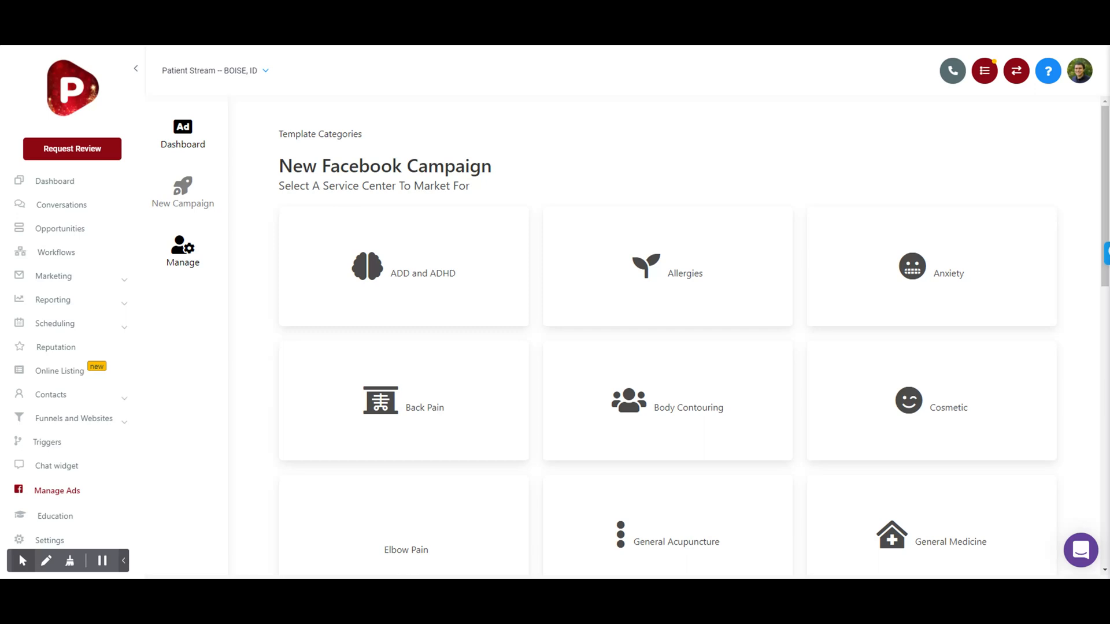
mouse_move(182, 251)
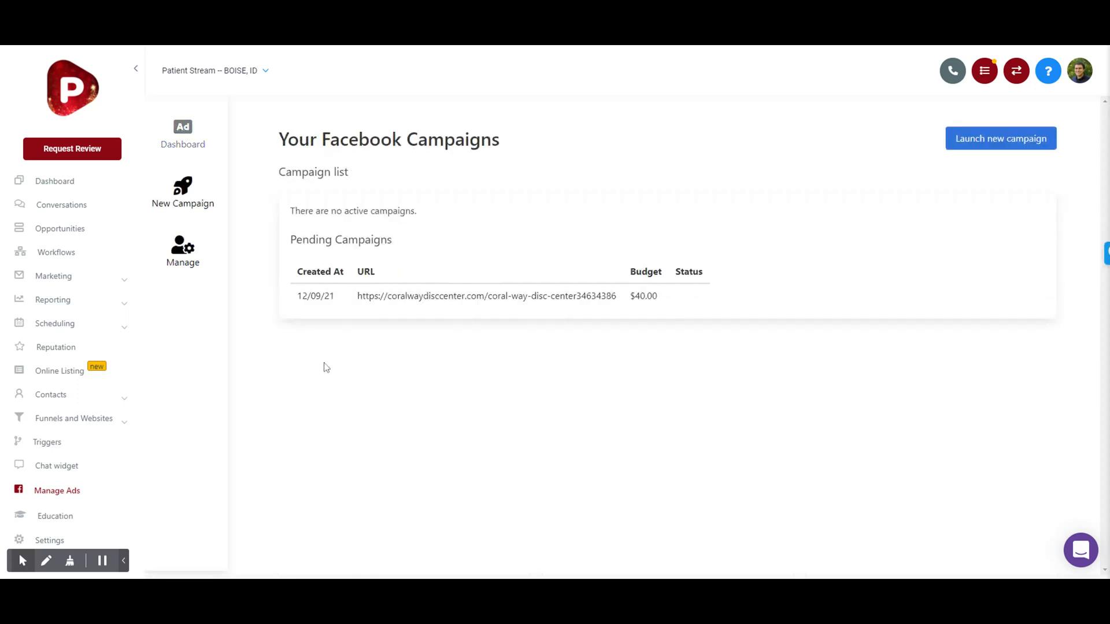
mouse_move(324, 363)
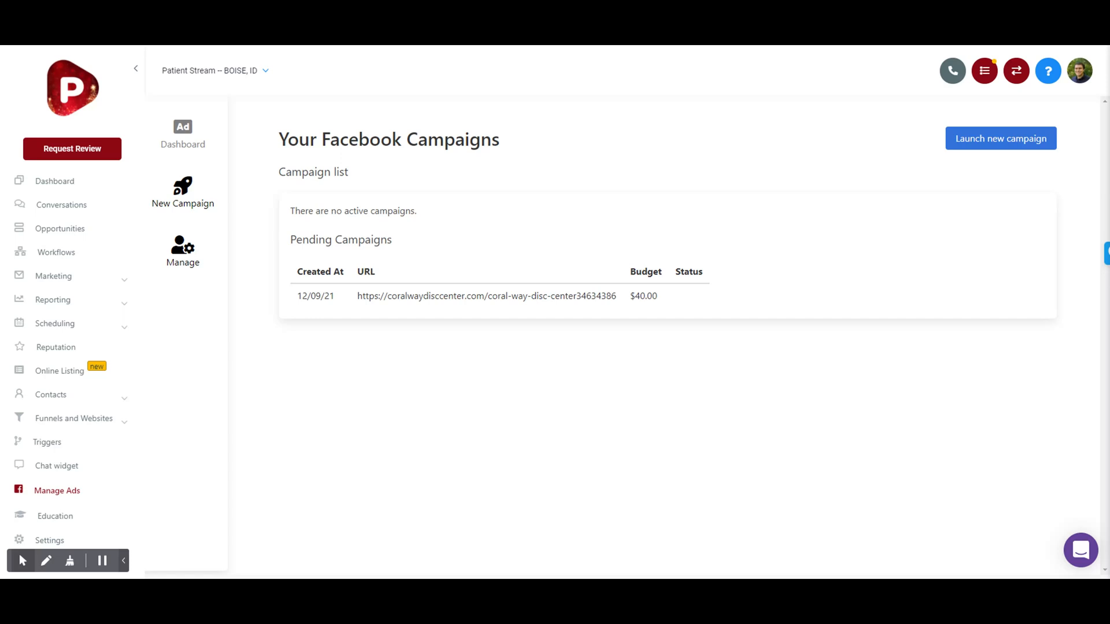
mouse_move(268, 480)
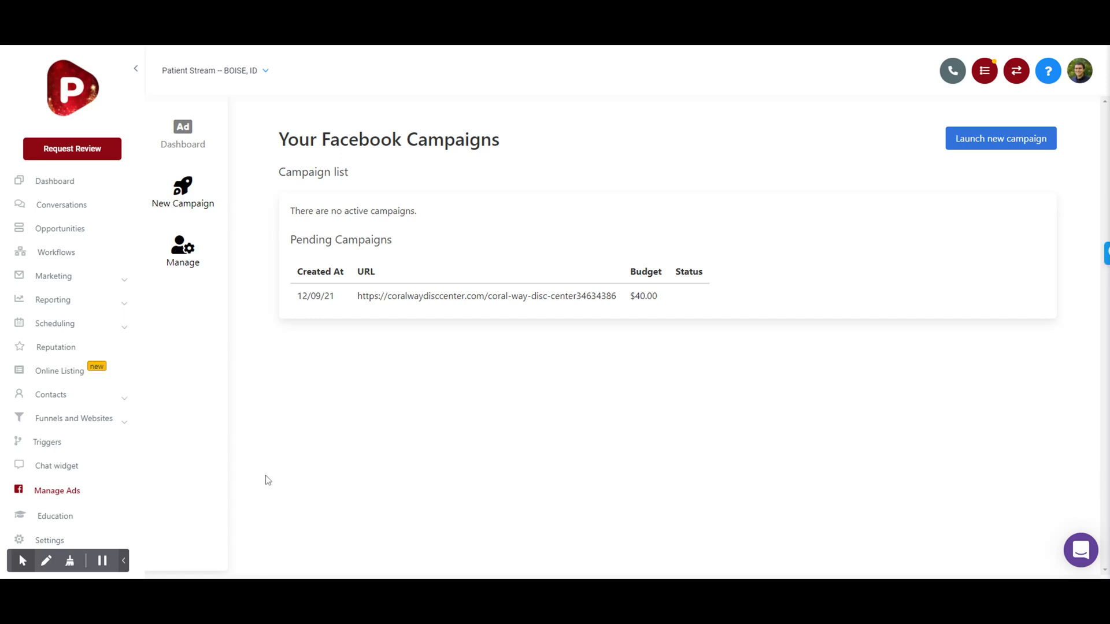